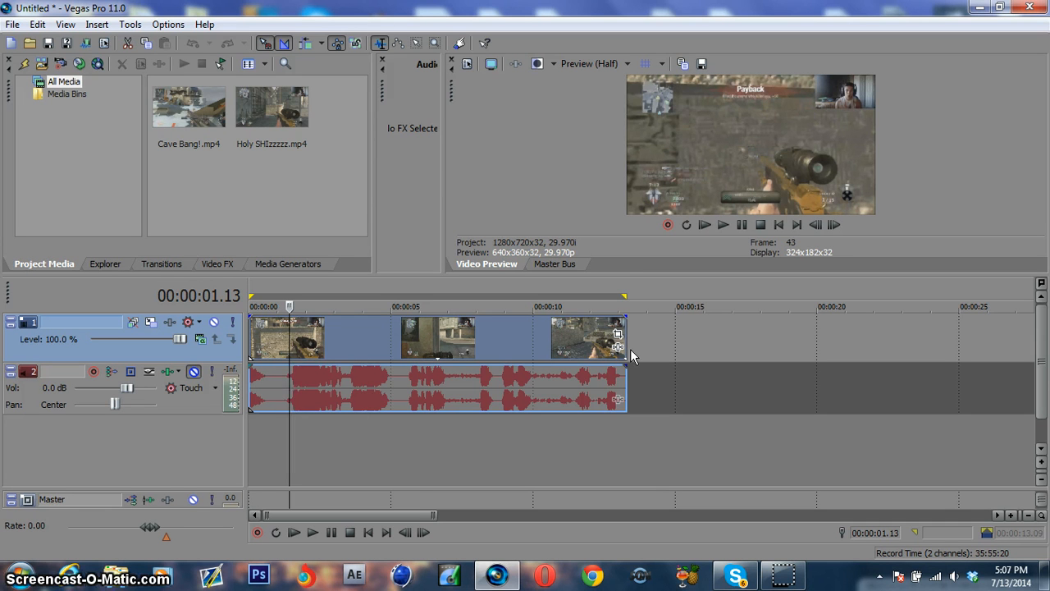
Find TwixtorPRO by searching 'twix' in Video FX and apply it to the gameplay clip
click(217, 263)
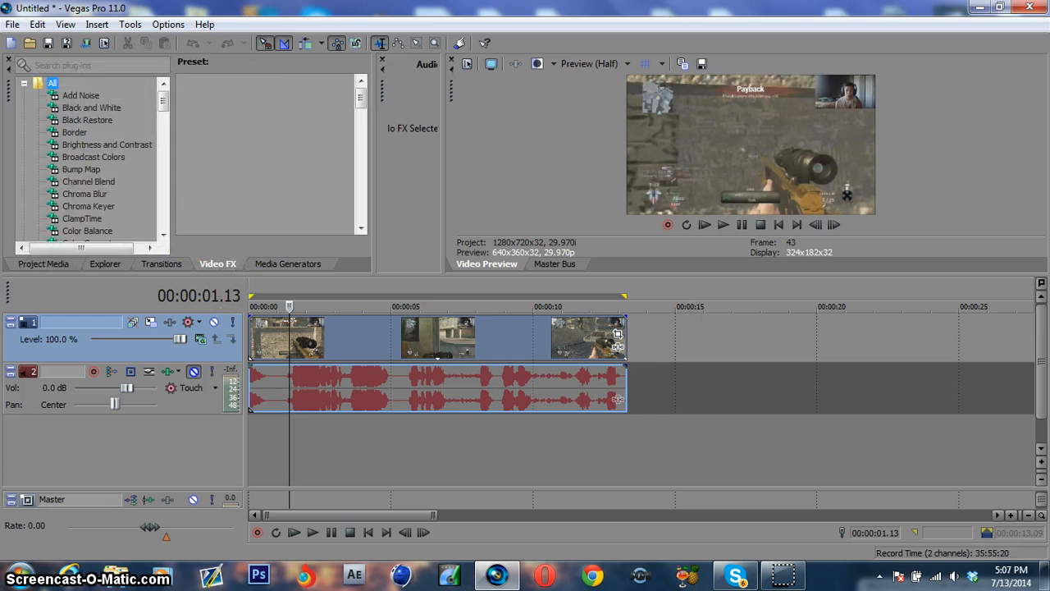
text(twix)
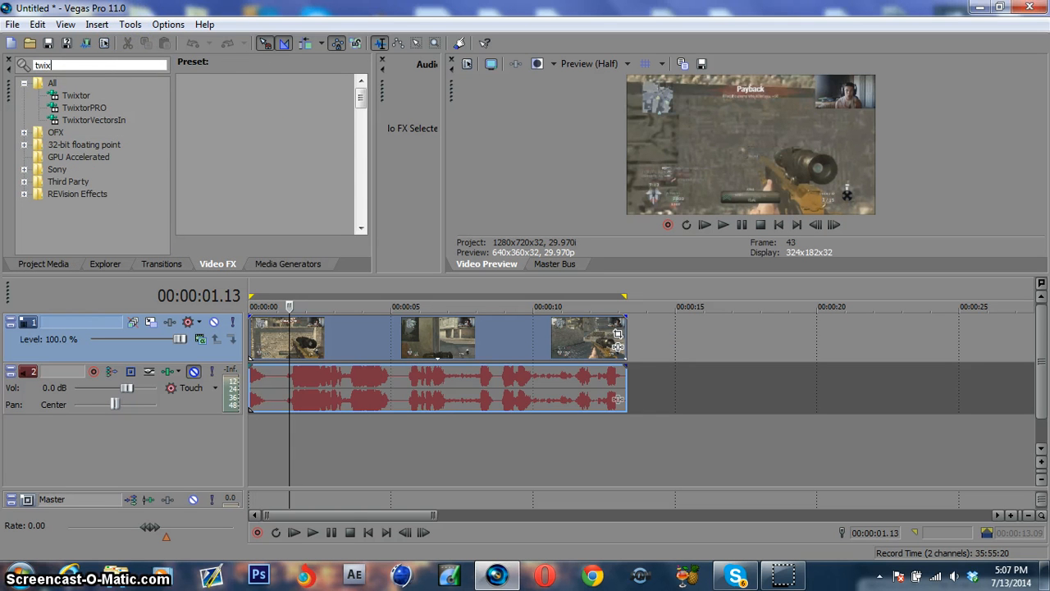
click(83, 108)
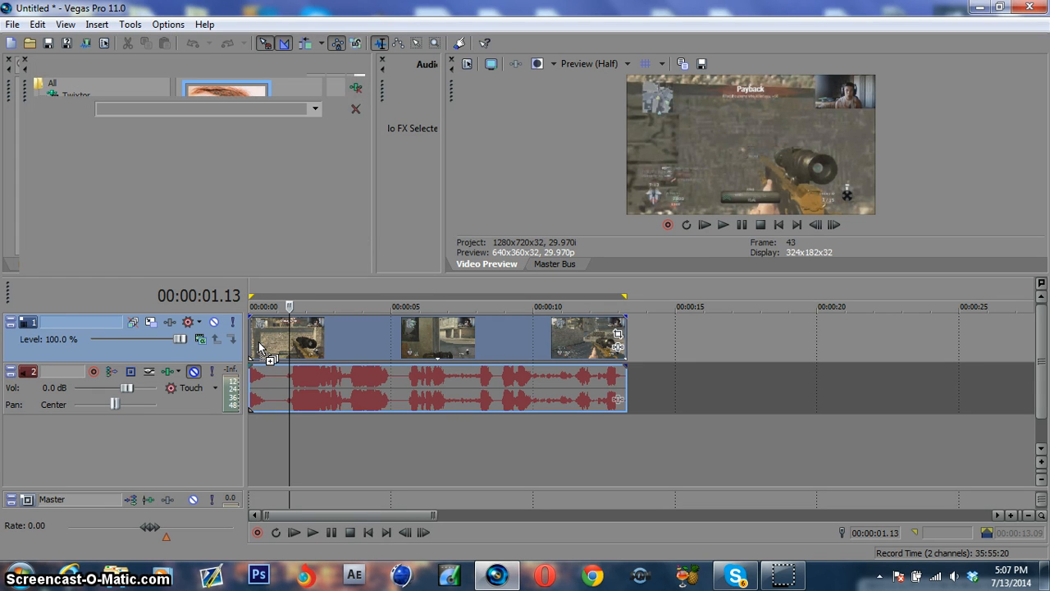
click(128, 86)
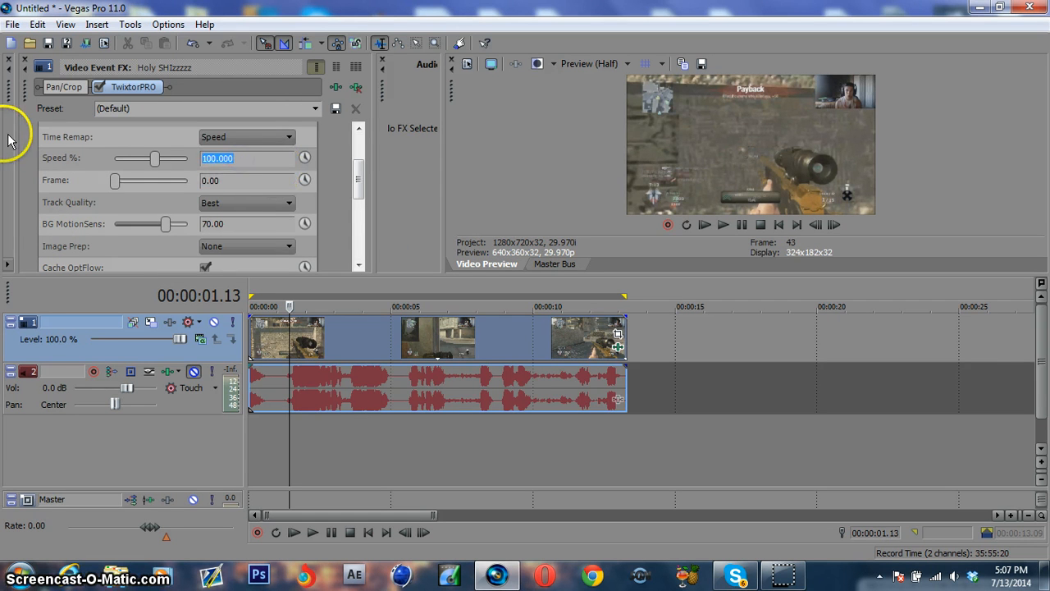
Set Twixtor's Speed % to 5 and play, then pause, the slowed clip in the preview
text(5)
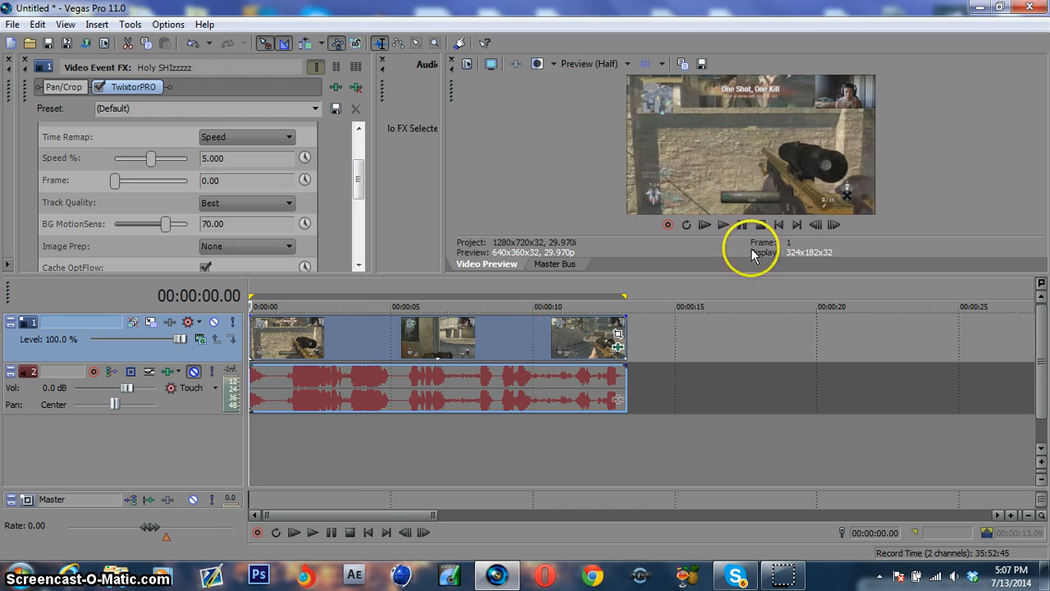
click(722, 223)
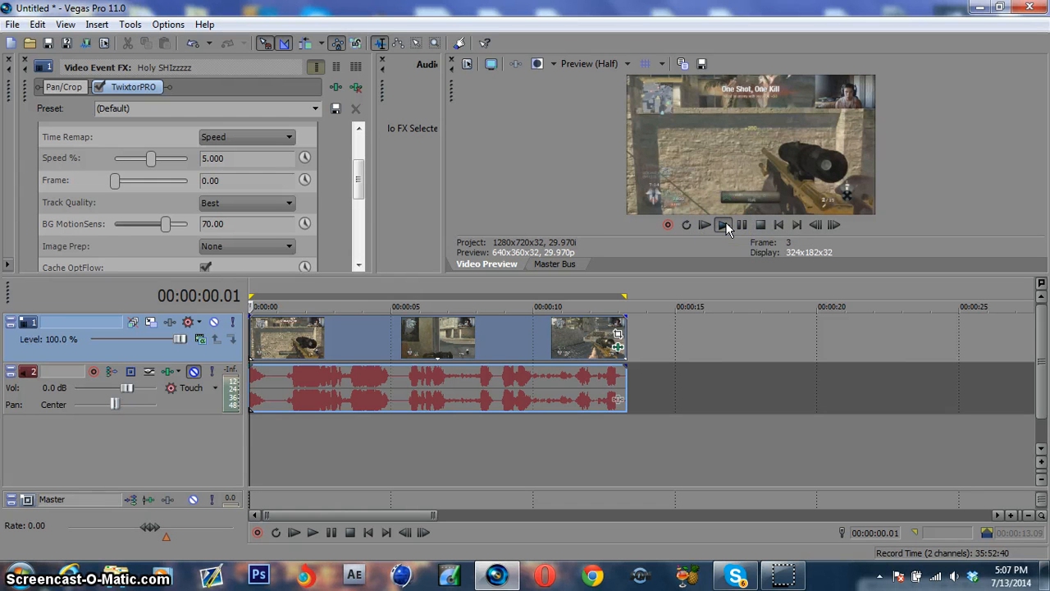
click(741, 223)
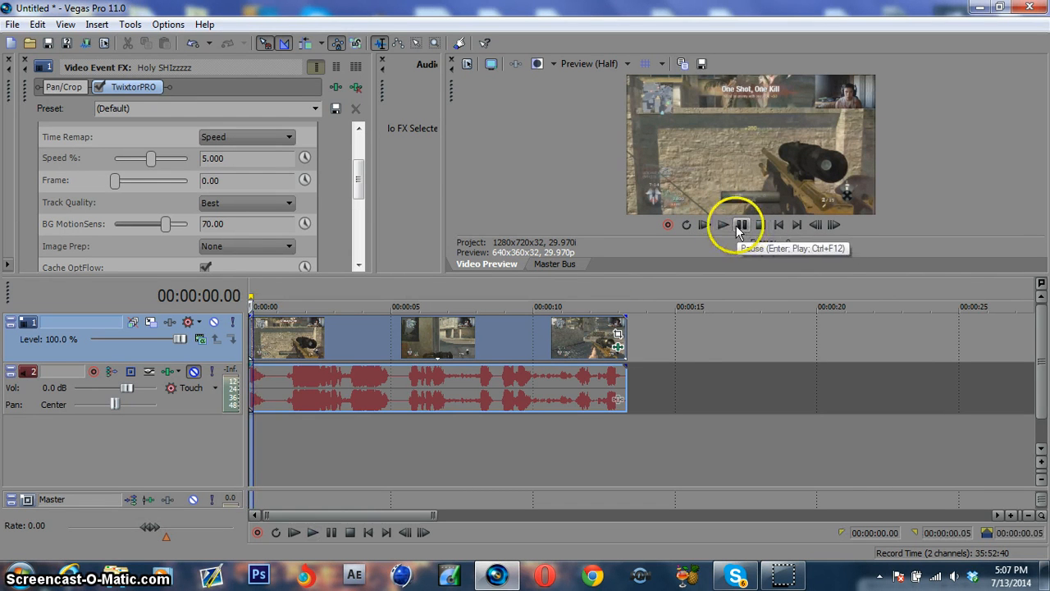
click(741, 223)
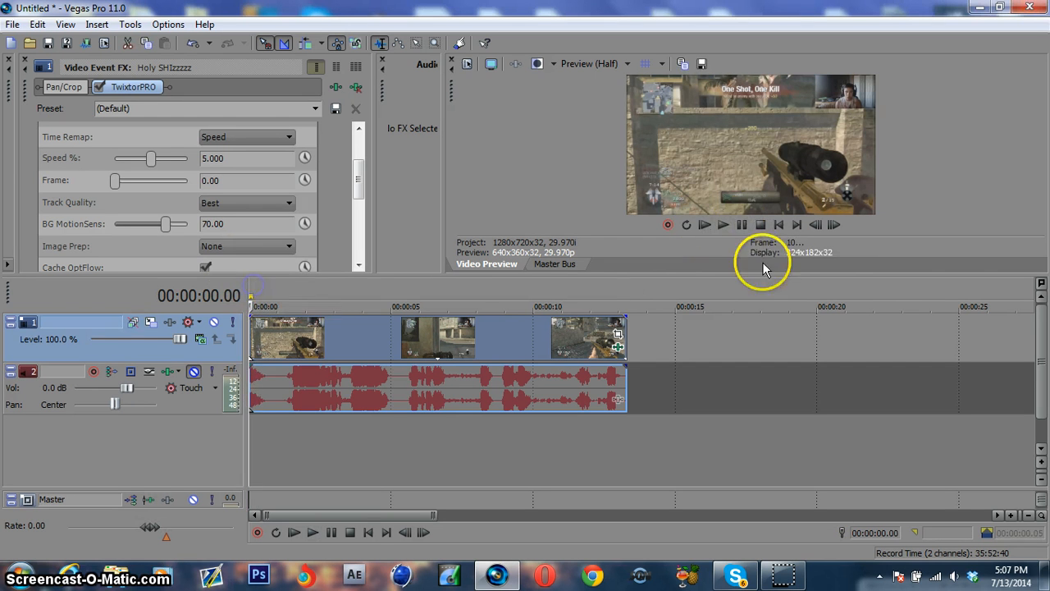
click(722, 223)
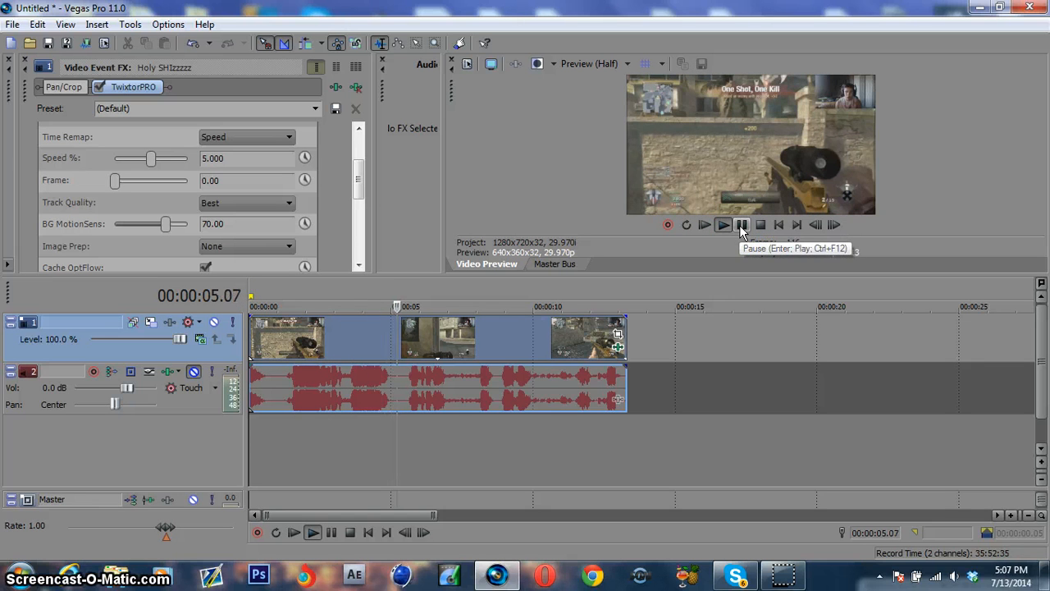
Lower preview quality to Draft quarter size and play the timeline from the start, then pause
click(592, 63)
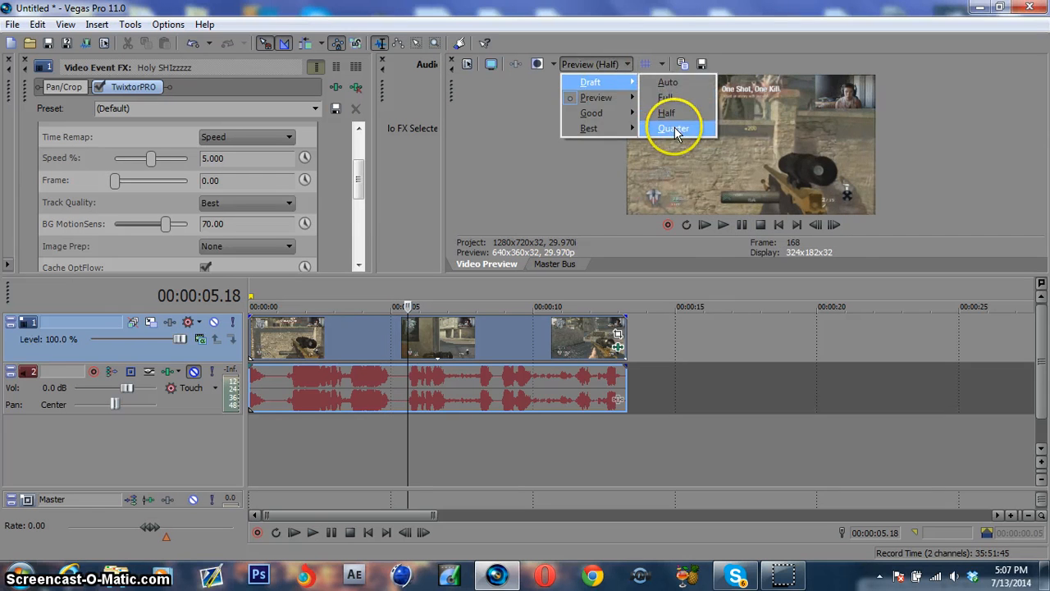
click(675, 128)
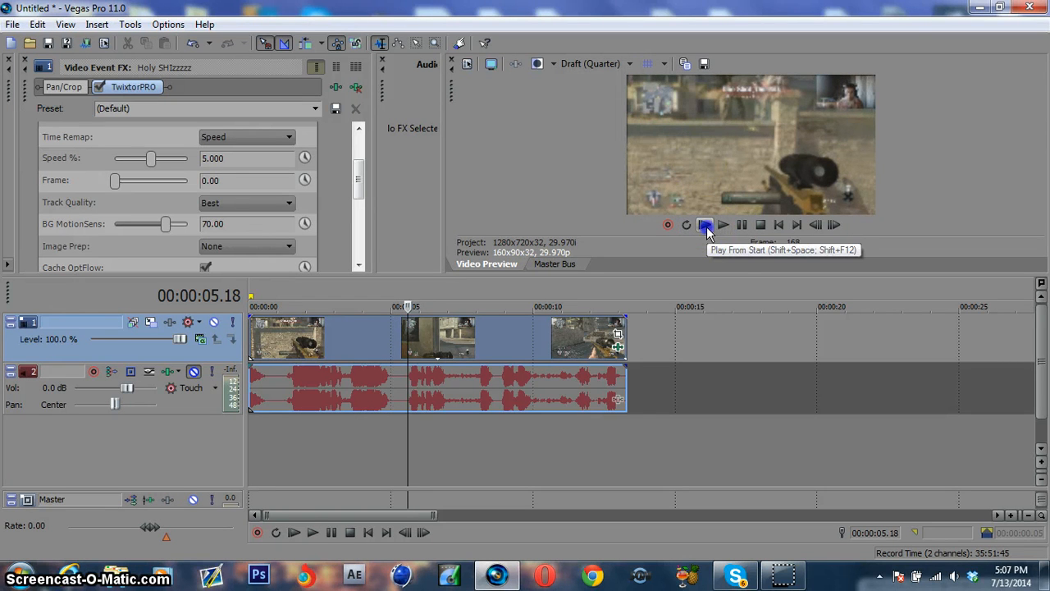
click(705, 223)
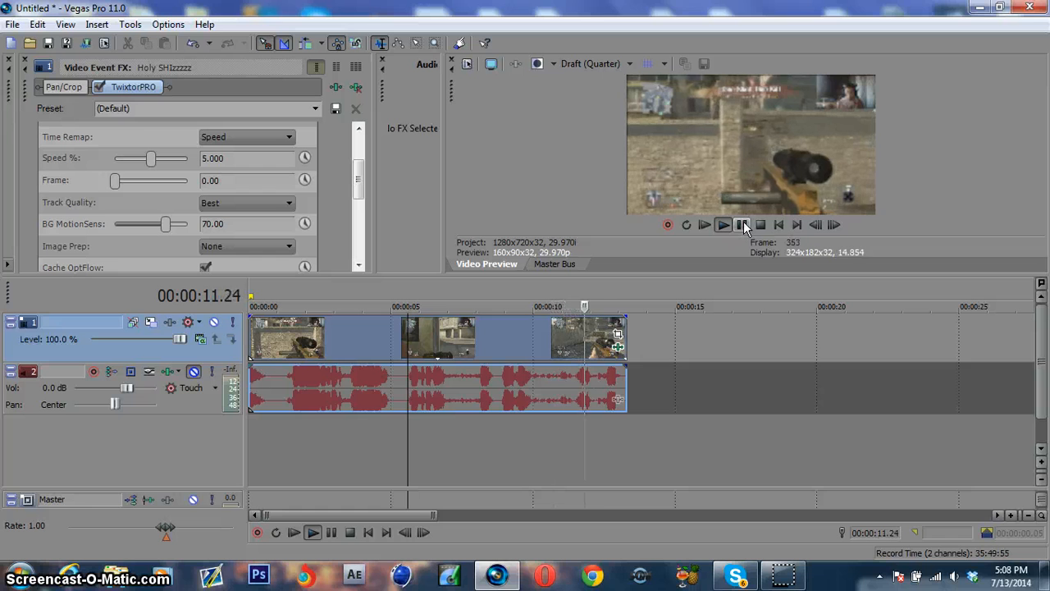
click(722, 223)
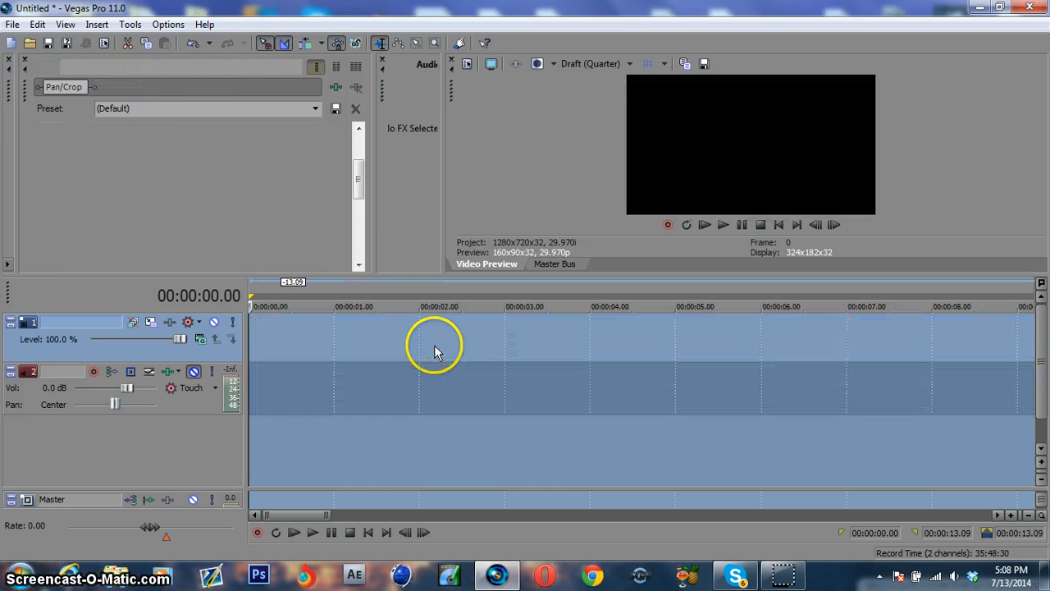
Import Mw2.wmv from the Desktop Cod4 folder through File > Import > Media
click(36, 24)
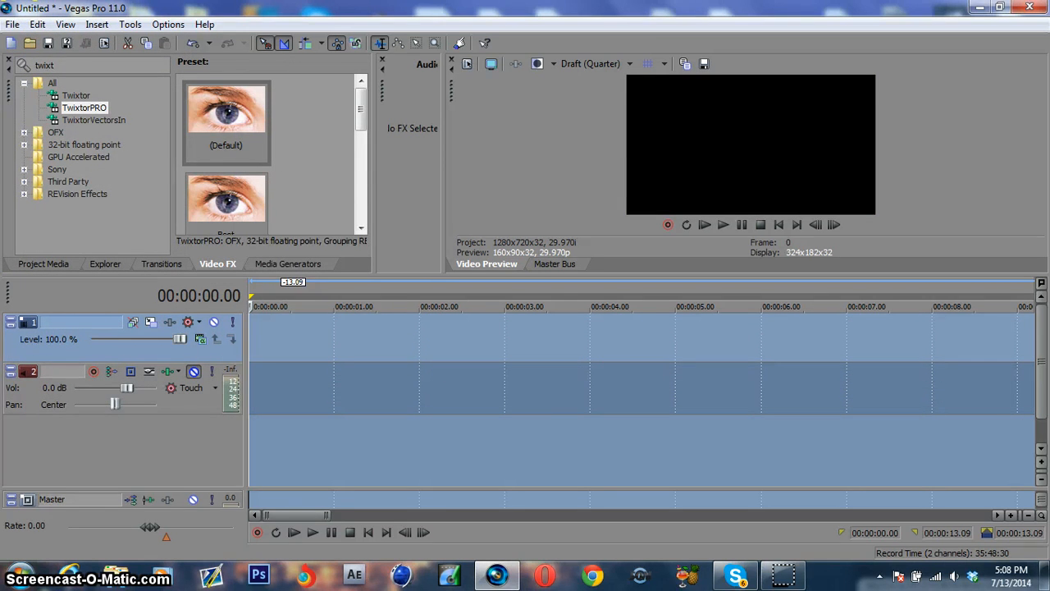
click(38, 25)
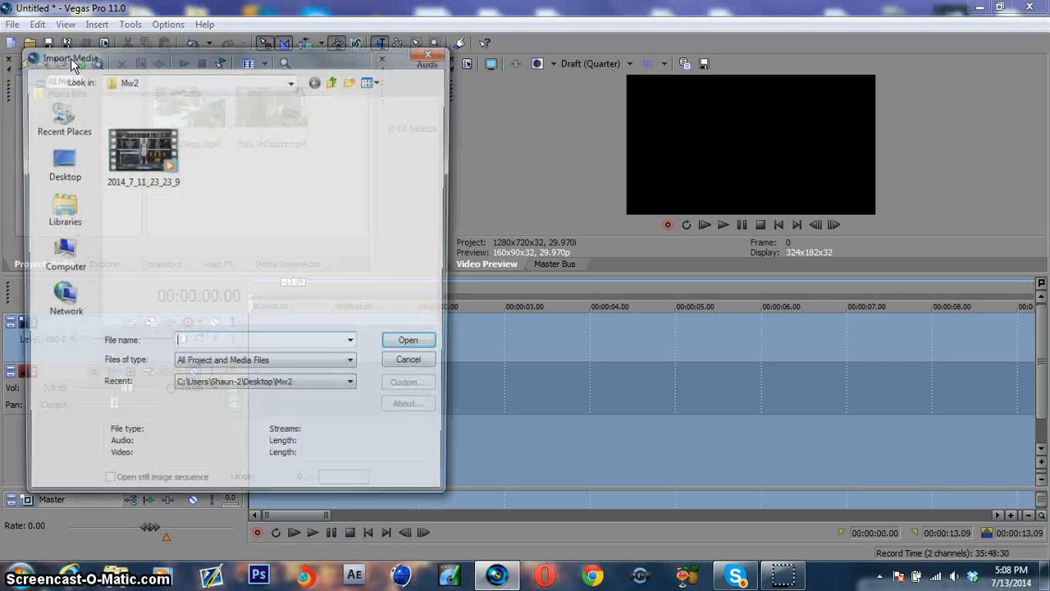
click(64, 164)
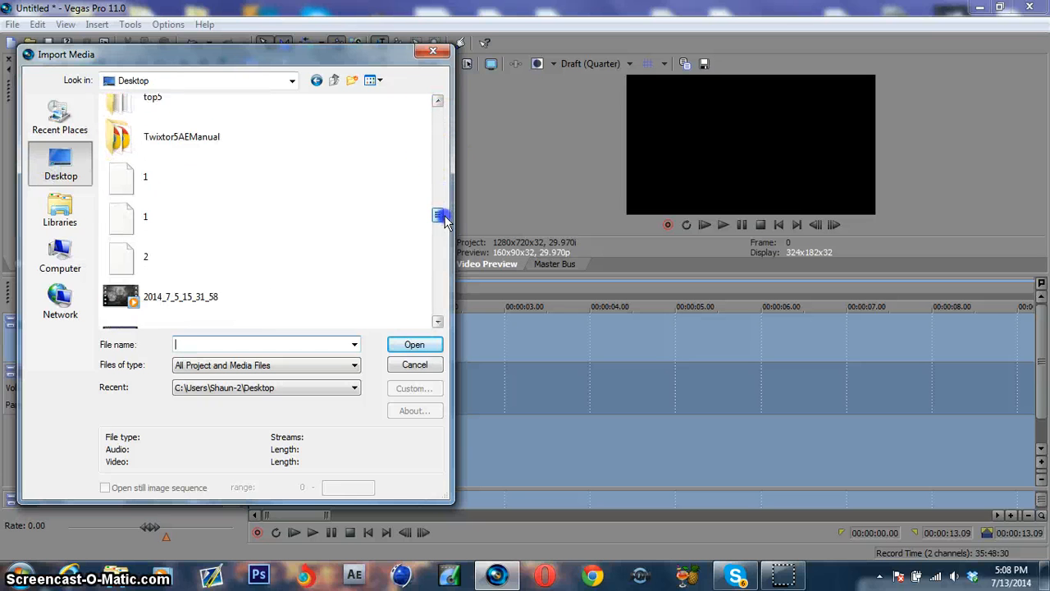
scroll(down, 3)
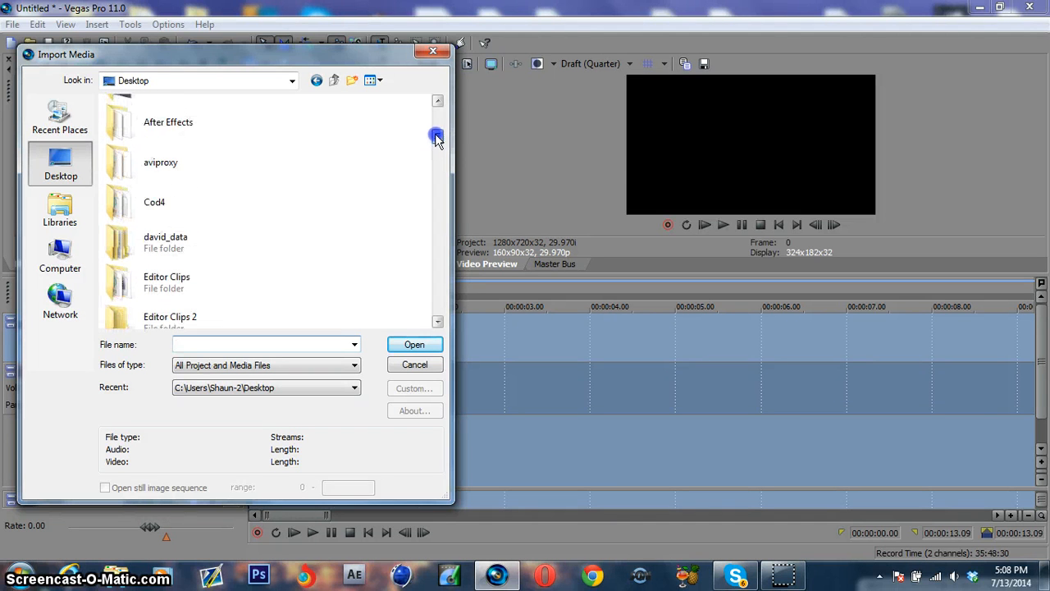
double_click(154, 202)
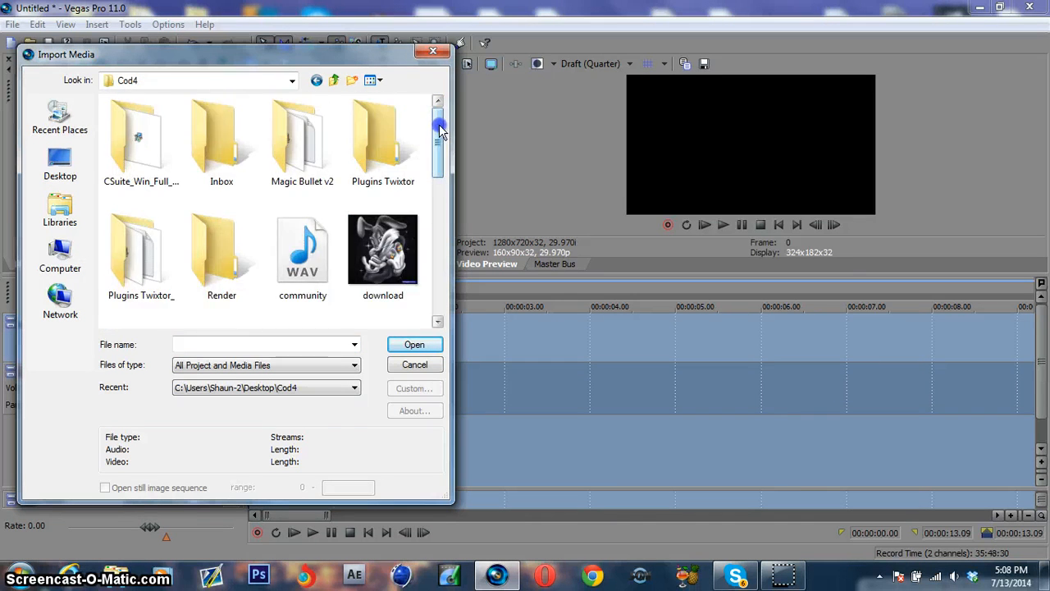
drag(440, 131, 440, 279)
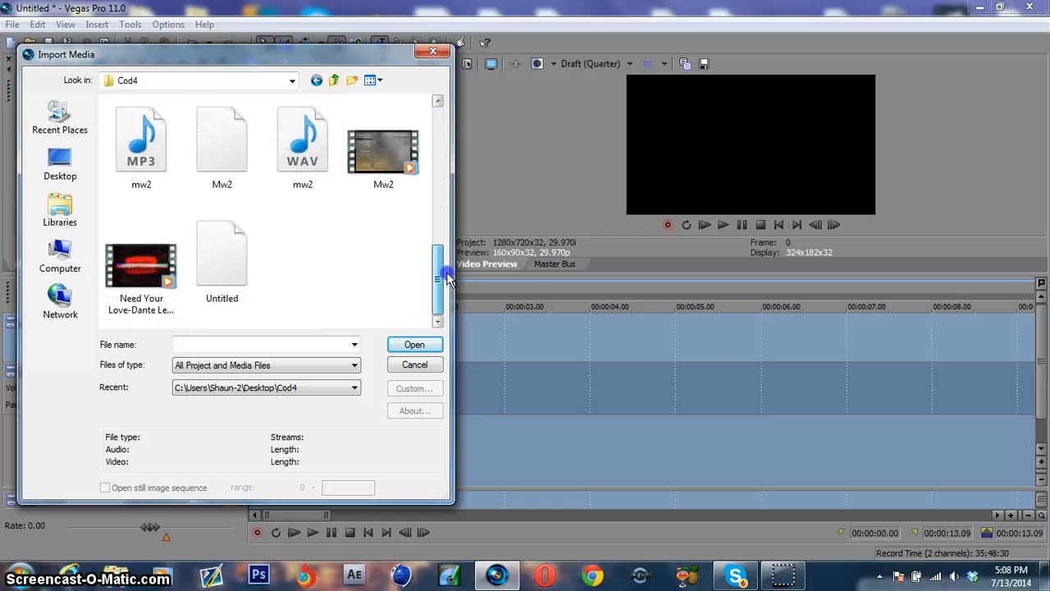
click(384, 148)
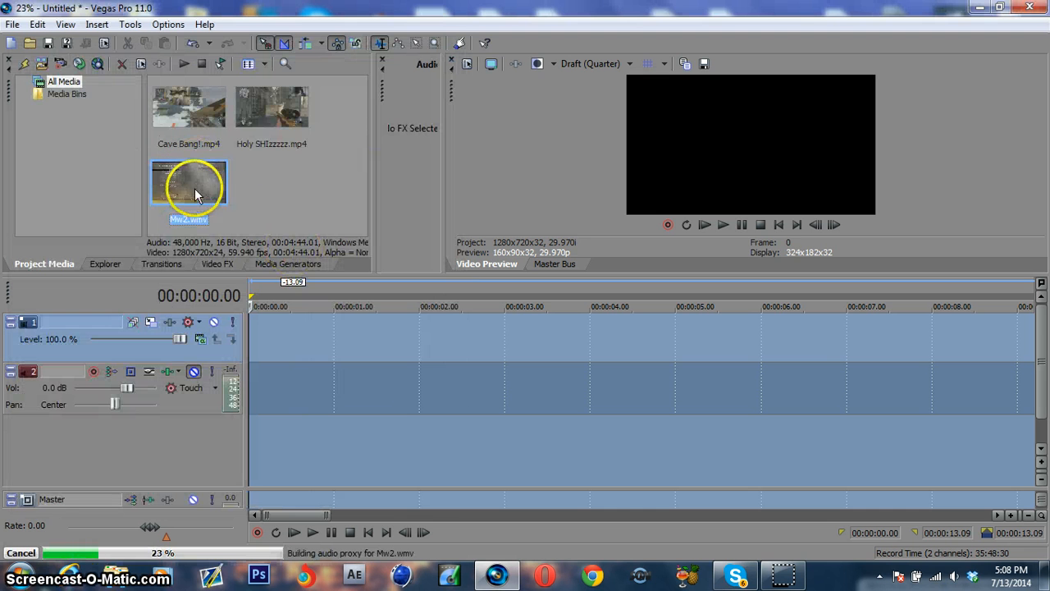
Drag Mw2.wmv from Project Media onto the timeline start as video and audio tracks
drag(189, 184, 296, 336)
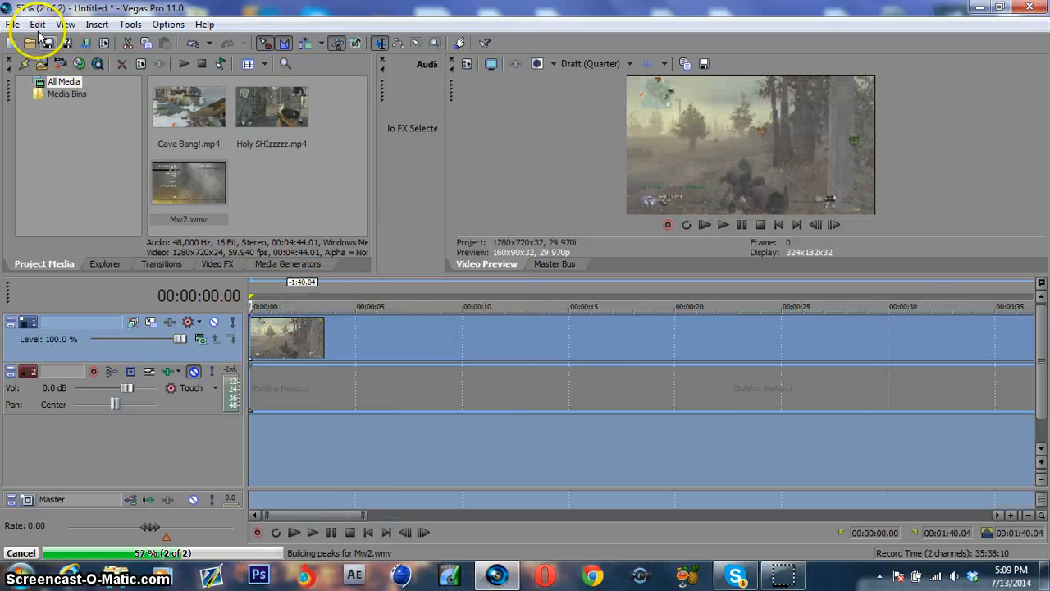
mouse_move(351, 391)
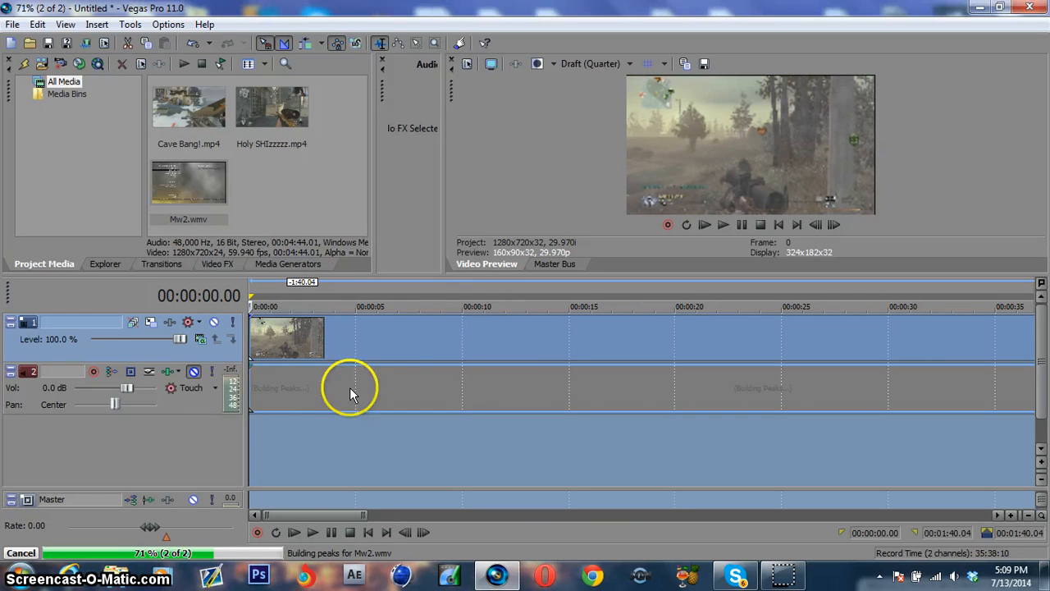
mouse_move(632, 226)
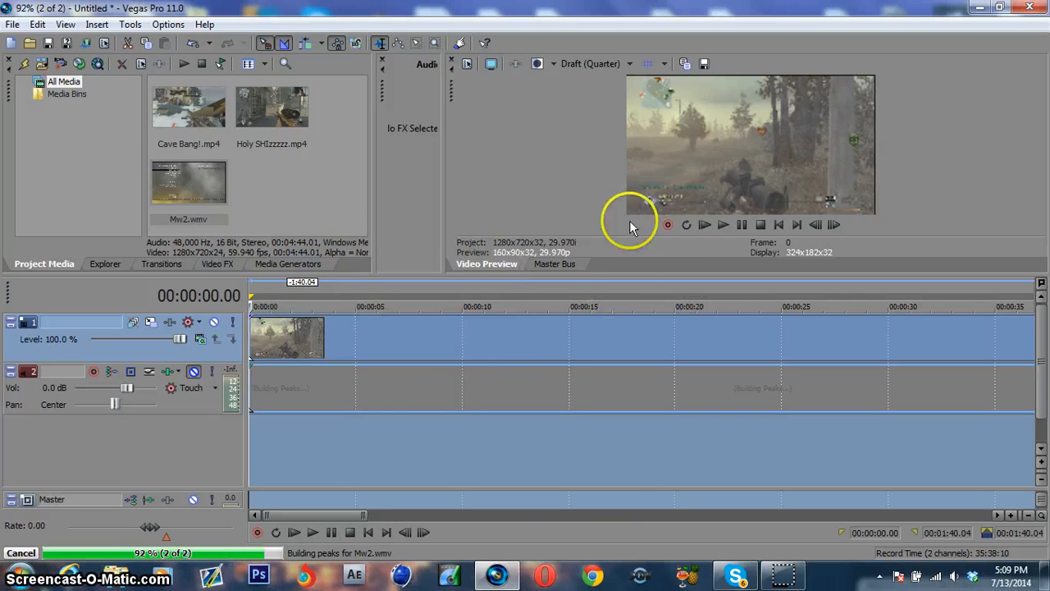
click(36, 24)
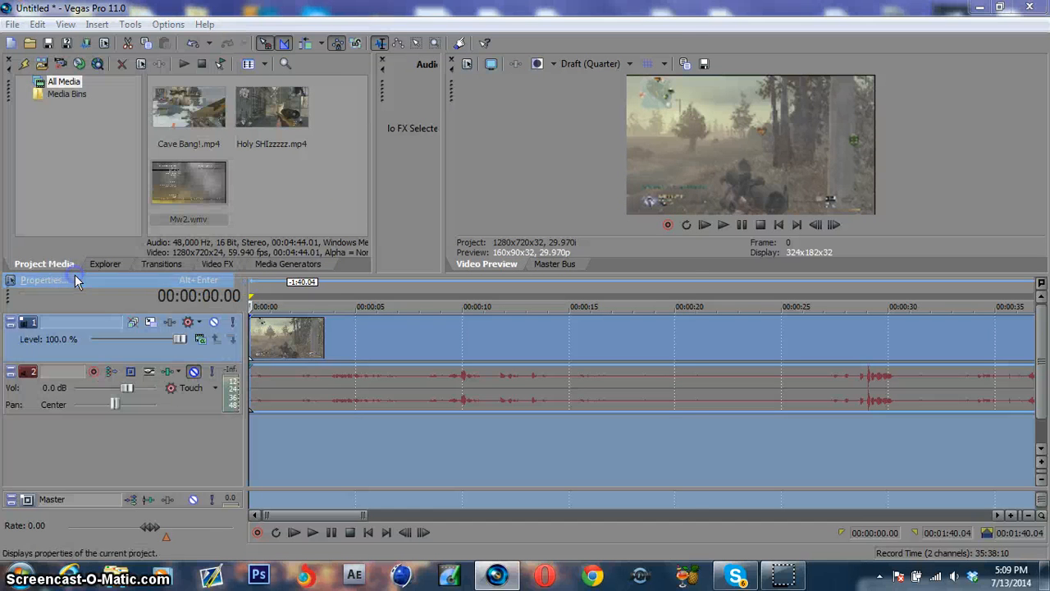
Set the project frame rate to 59.940 (Double NTSC) in Project Properties
click(41, 279)
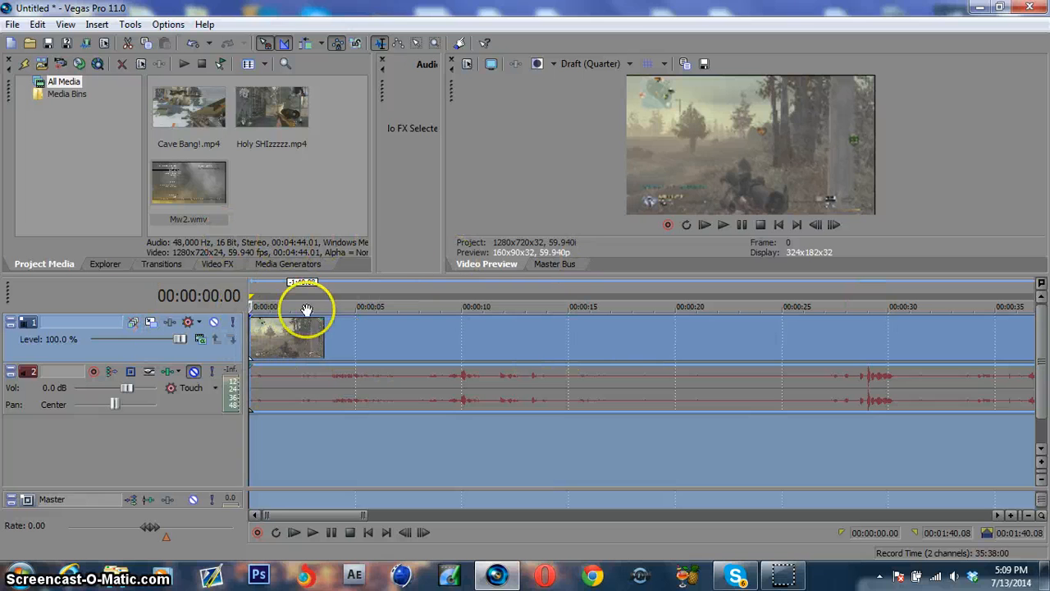
click(216, 263)
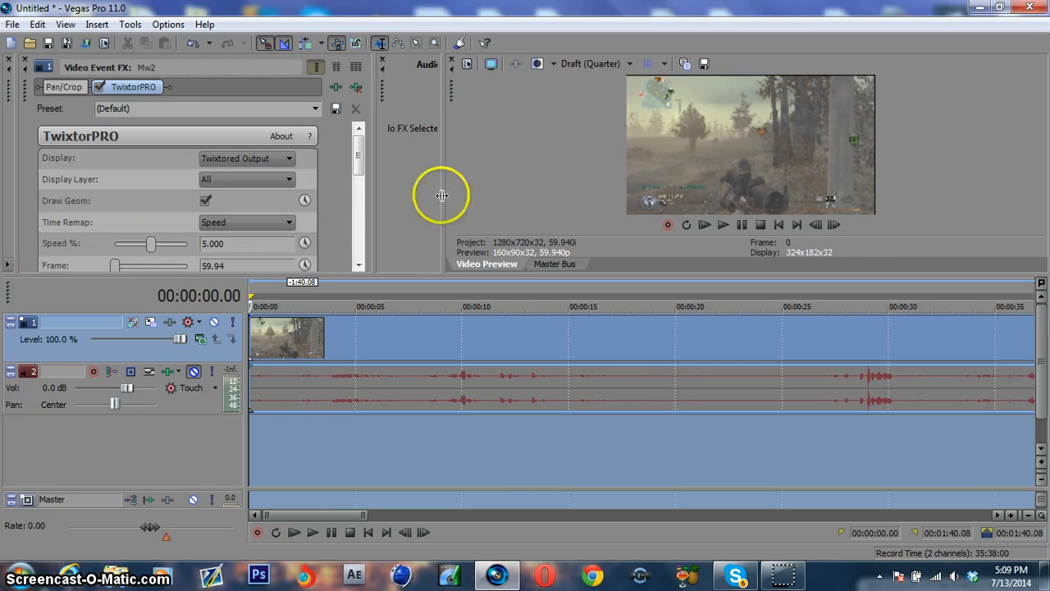
mouse_move(722, 223)
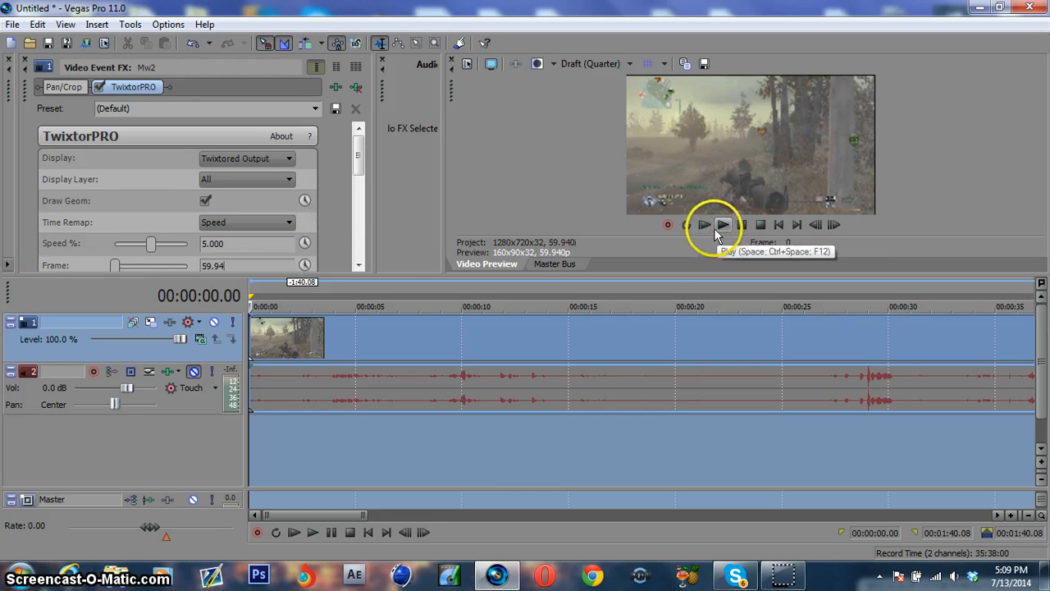
Play and stop the TwixtorPRO speed-5 Mw2 clip twice in the preview
click(704, 223)
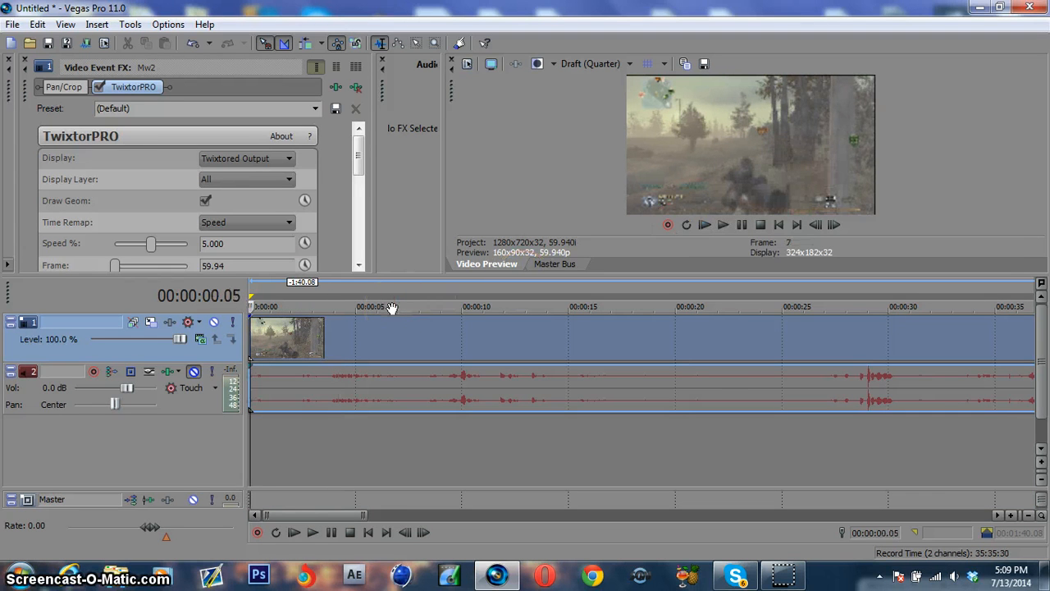
click(312, 532)
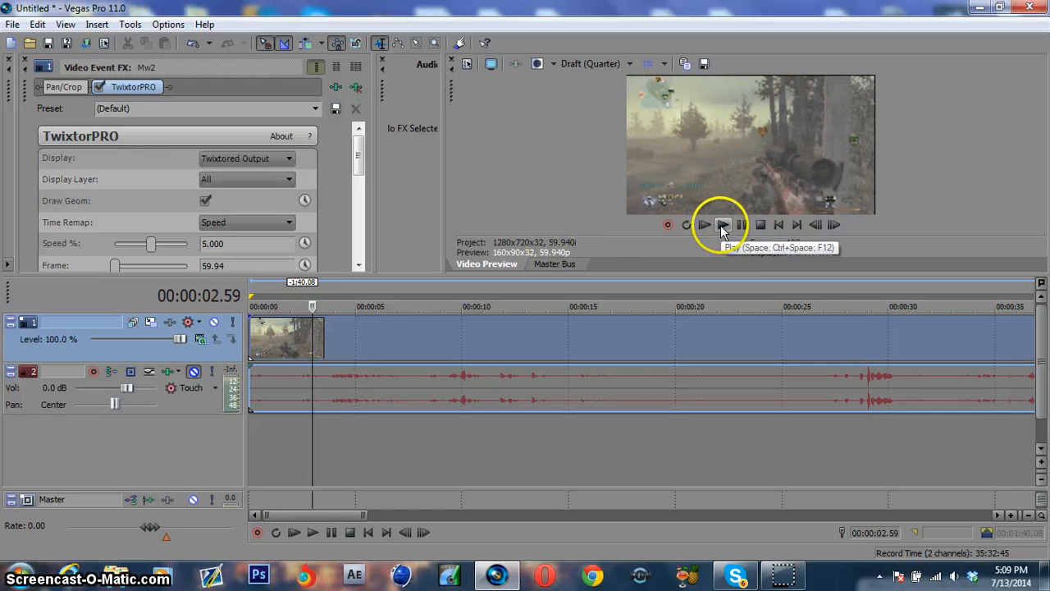
click(704, 223)
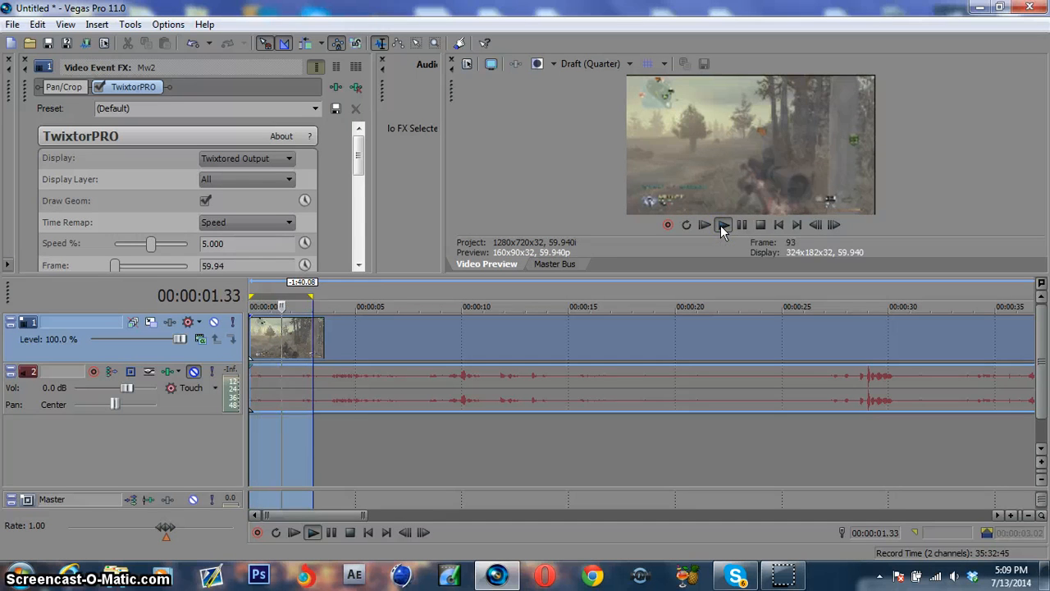
click(742, 223)
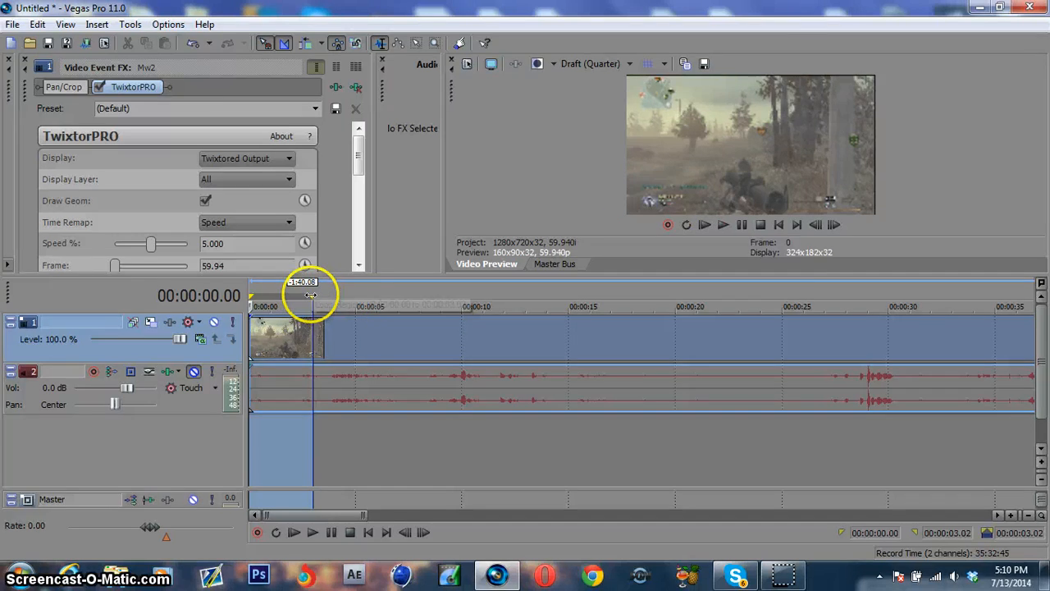
mouse_move(310, 295)
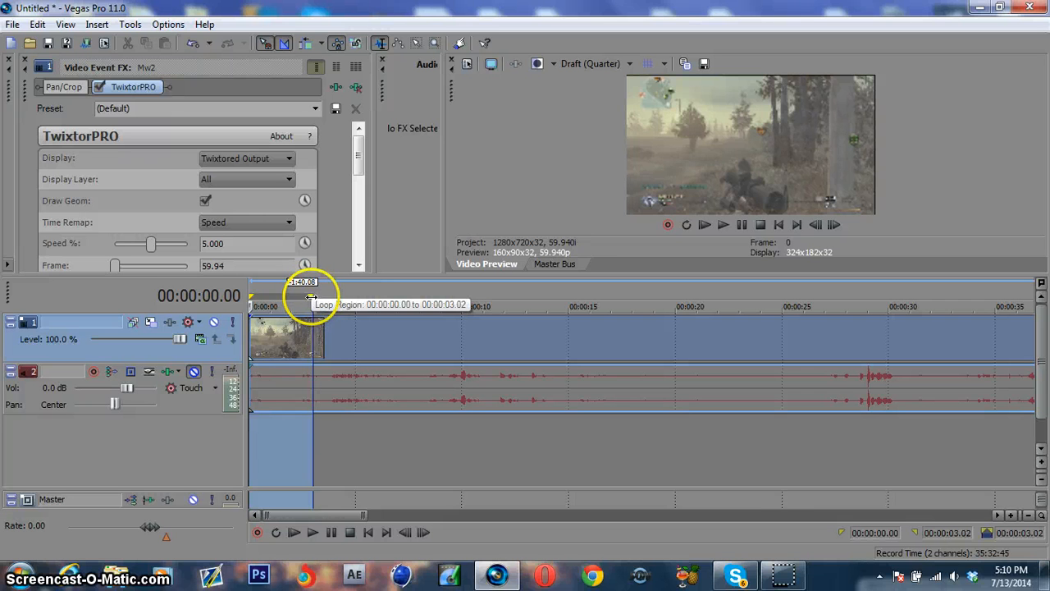